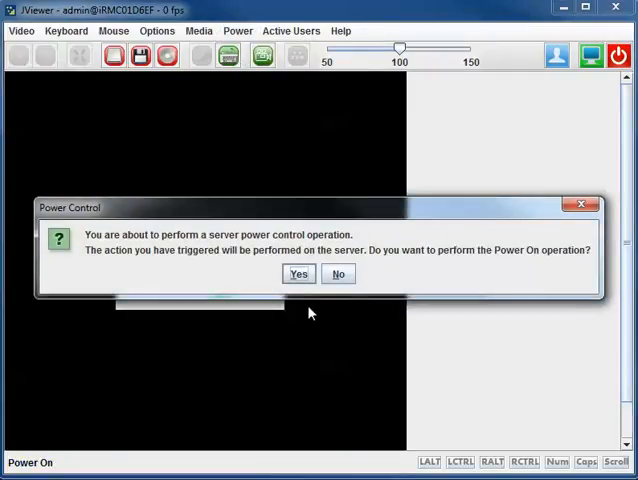
# Power on the remote server and acknowledge the power command success message
pyautogui.click(300, 274)
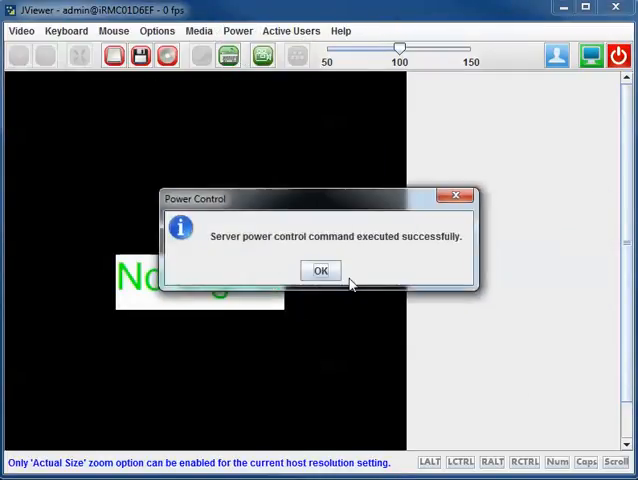
pyautogui.click(320, 270)
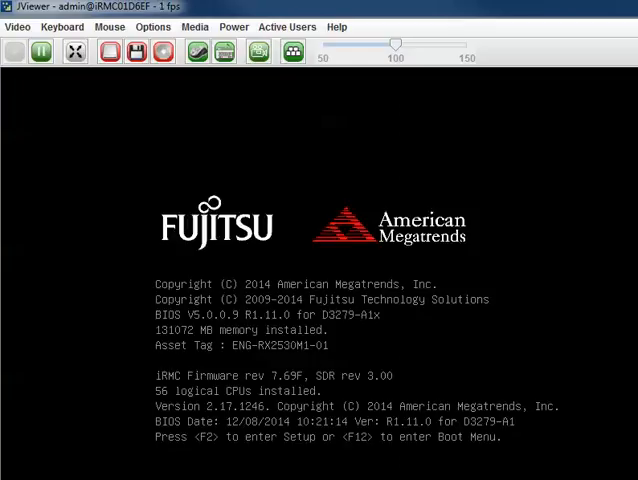
# Enter the Aptio BIOS Setup Utility with F2 during POST, landing on the Main page
pyautogui.press('f2')
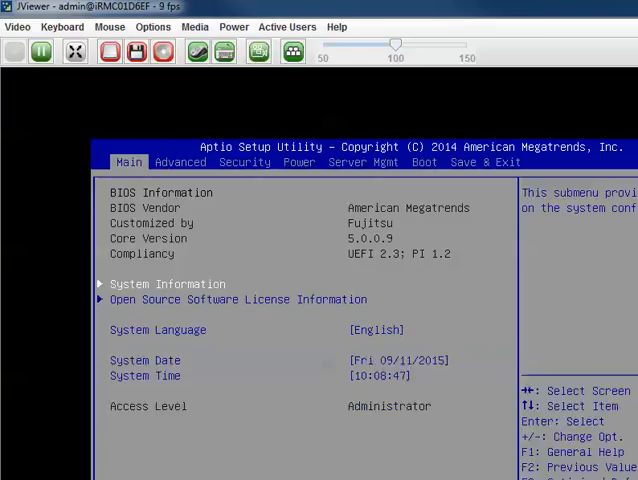